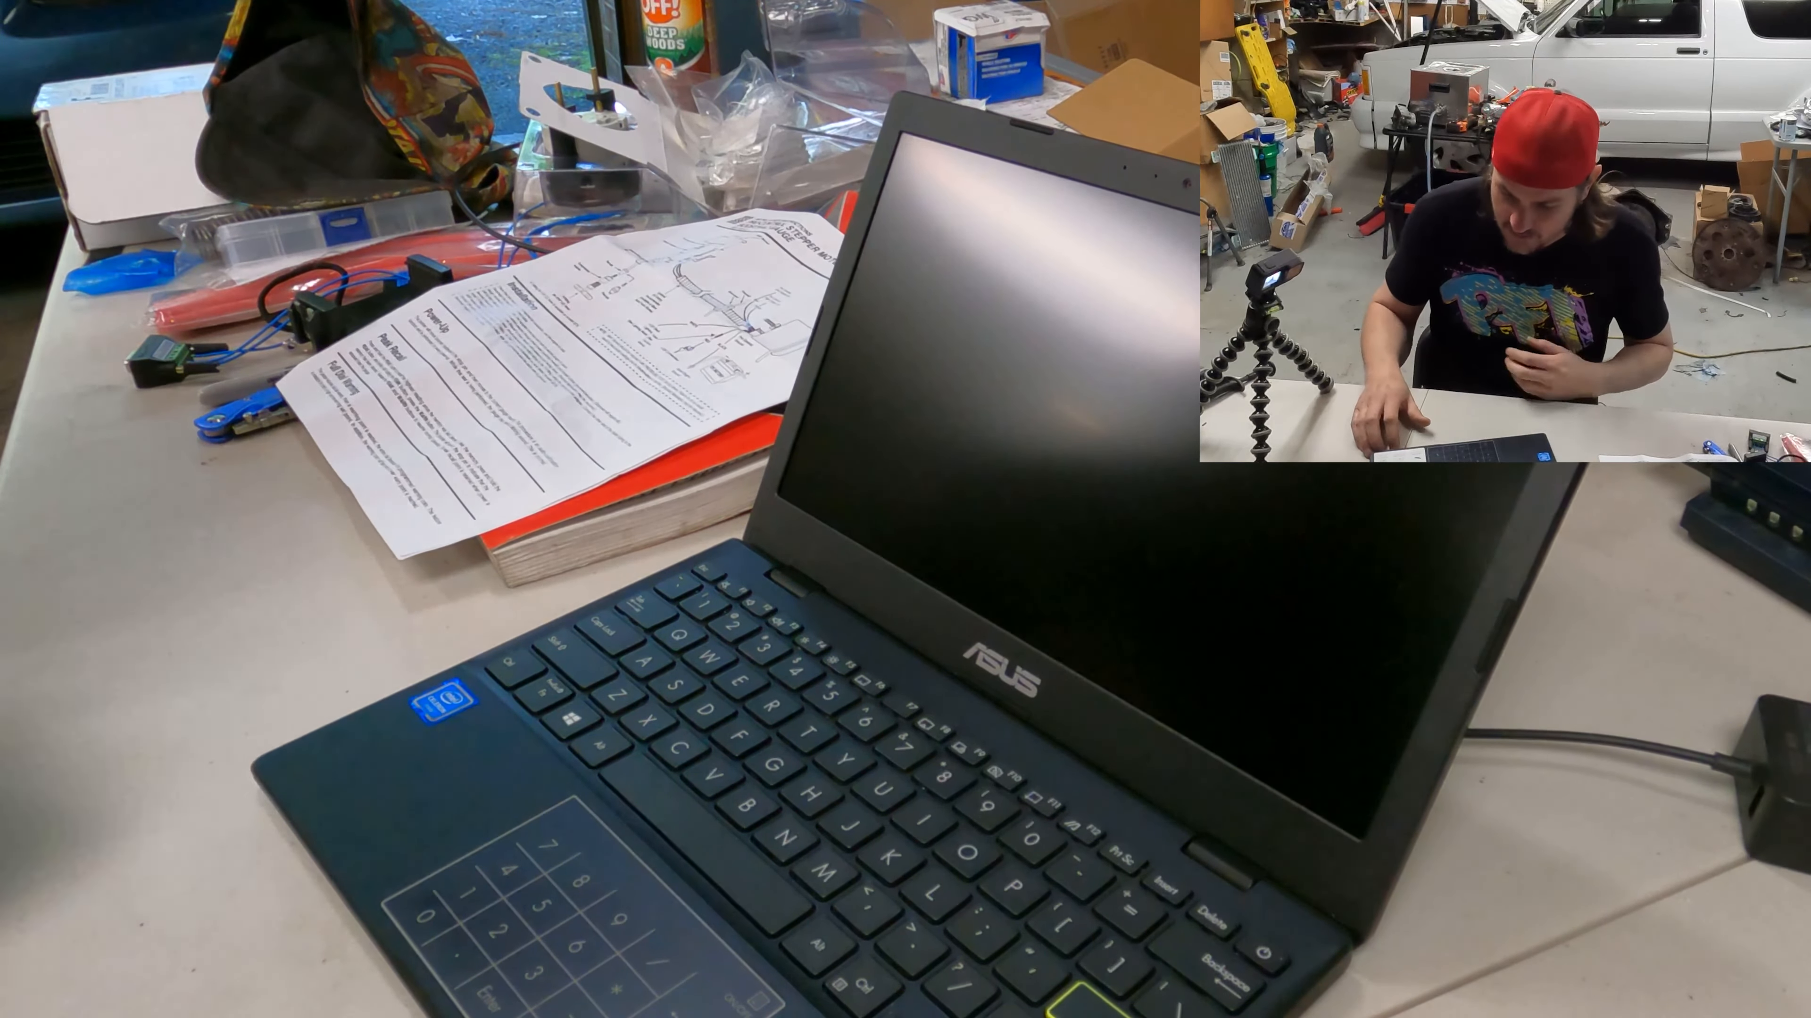
# - Power on the laptop and let Windows 11 boot to the 'Let's finish setting up' prompt
pyautogui.click(1234, 861)
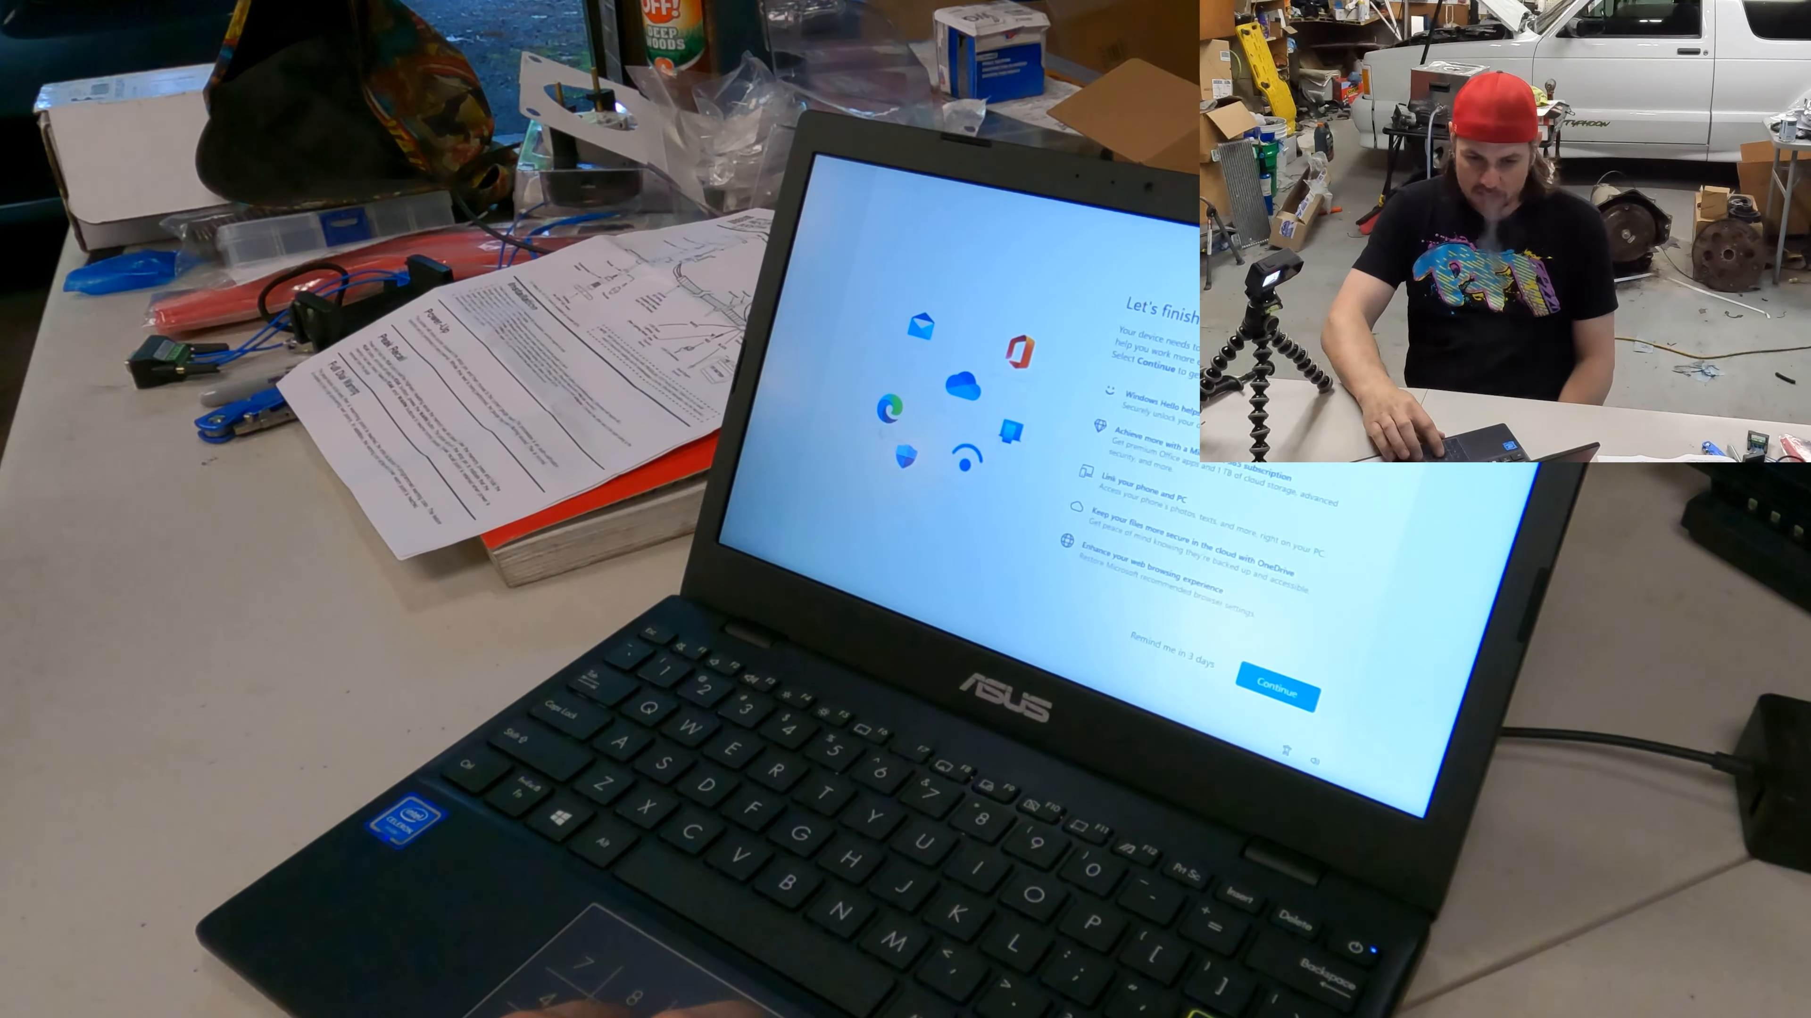
pyautogui.click(1276, 678)
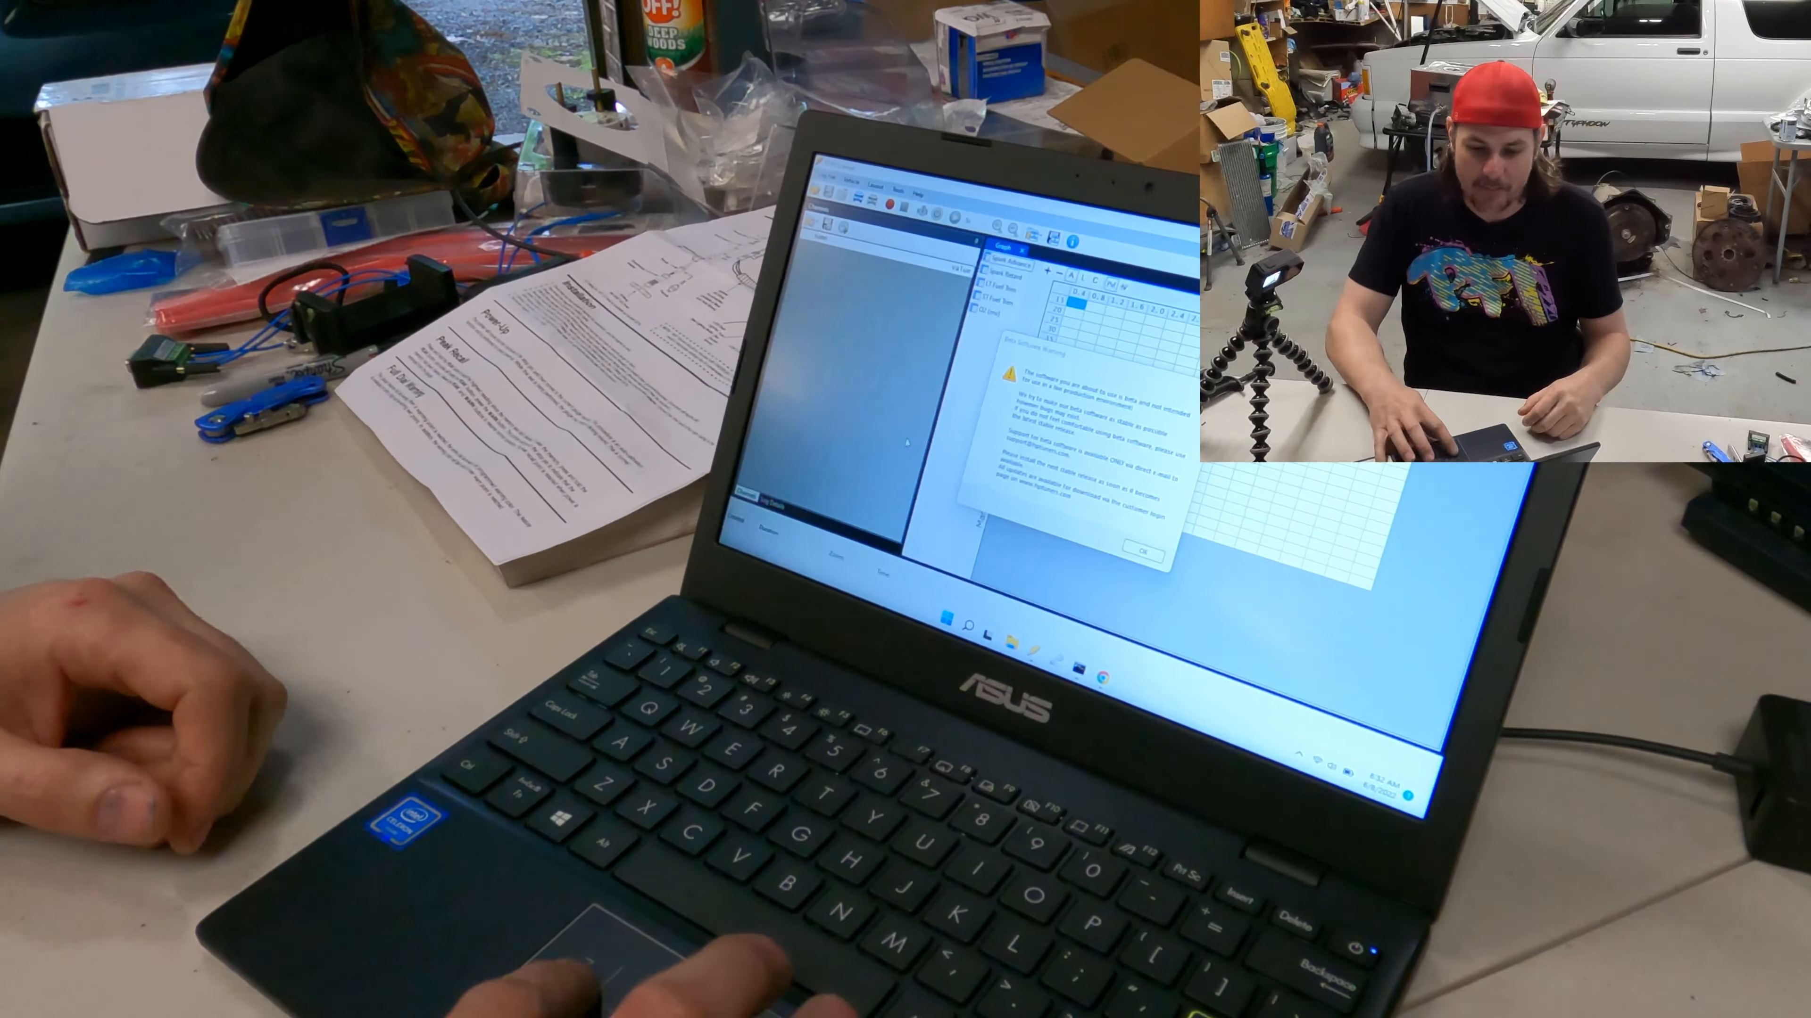
# - Launch VCM Editor from the taskbar so its beta software warning dialog appears
pyautogui.click(1138, 551)
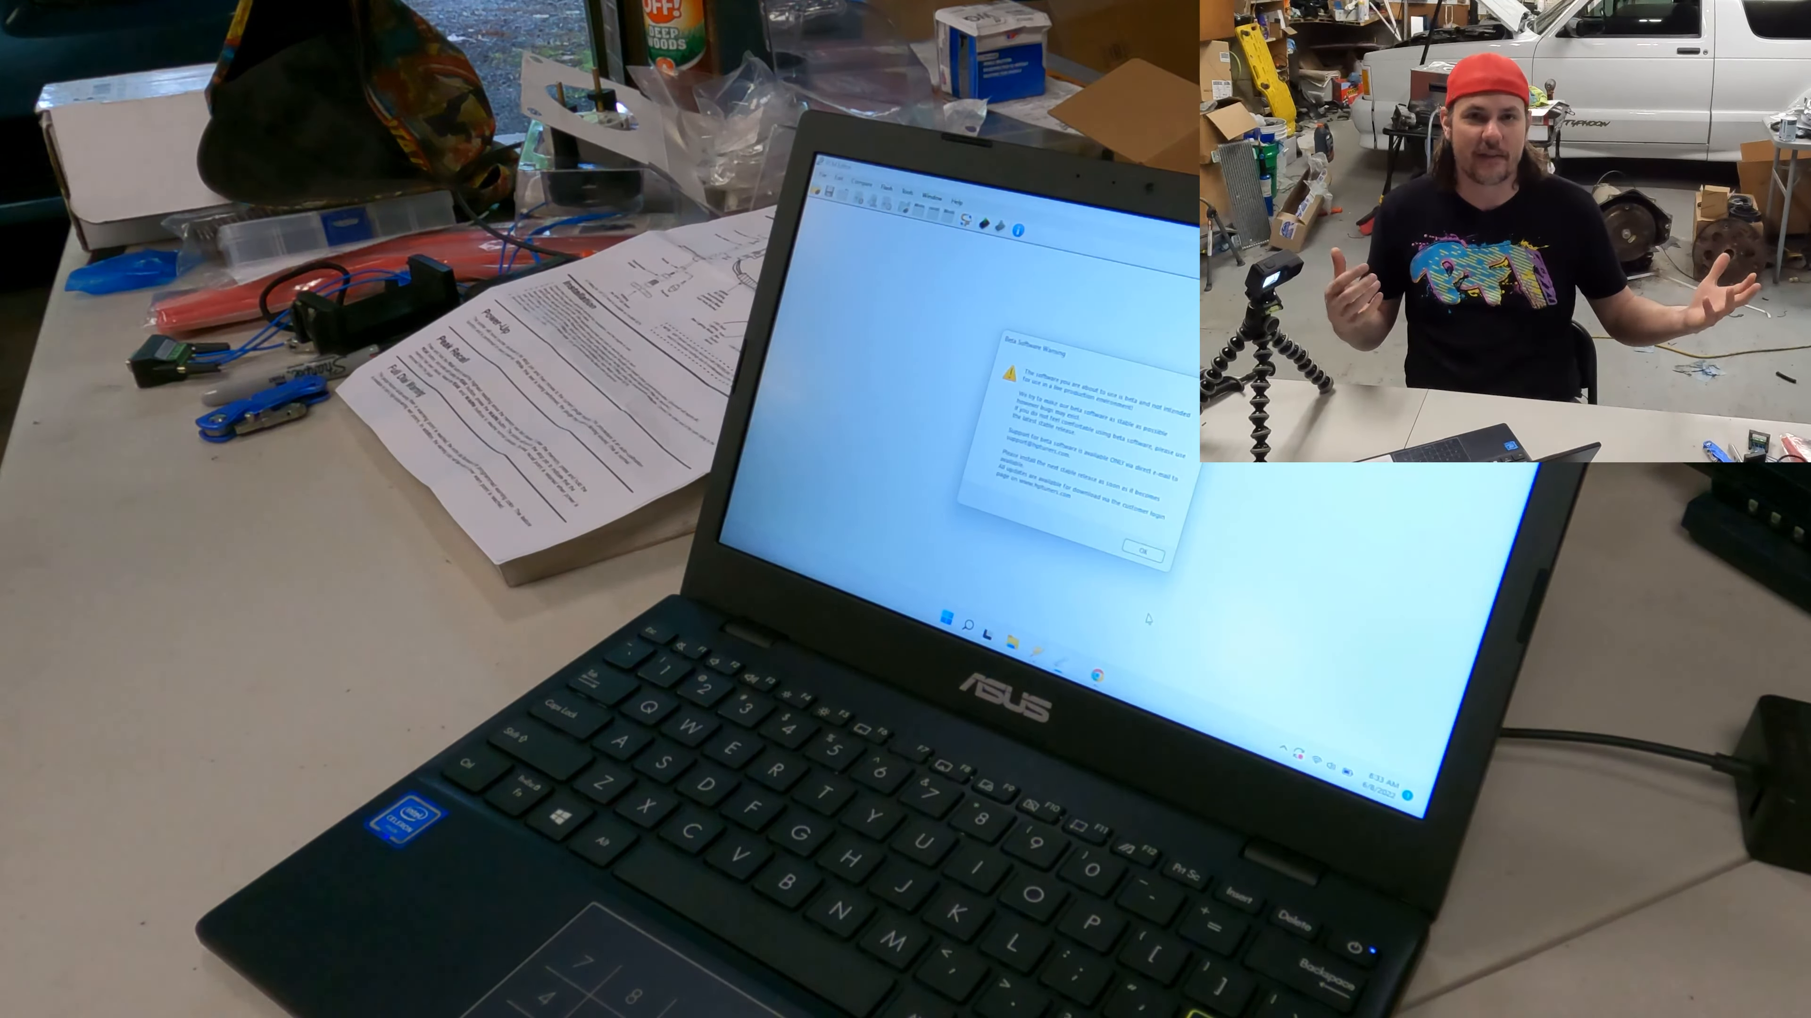
pyautogui.click(1116, 549)
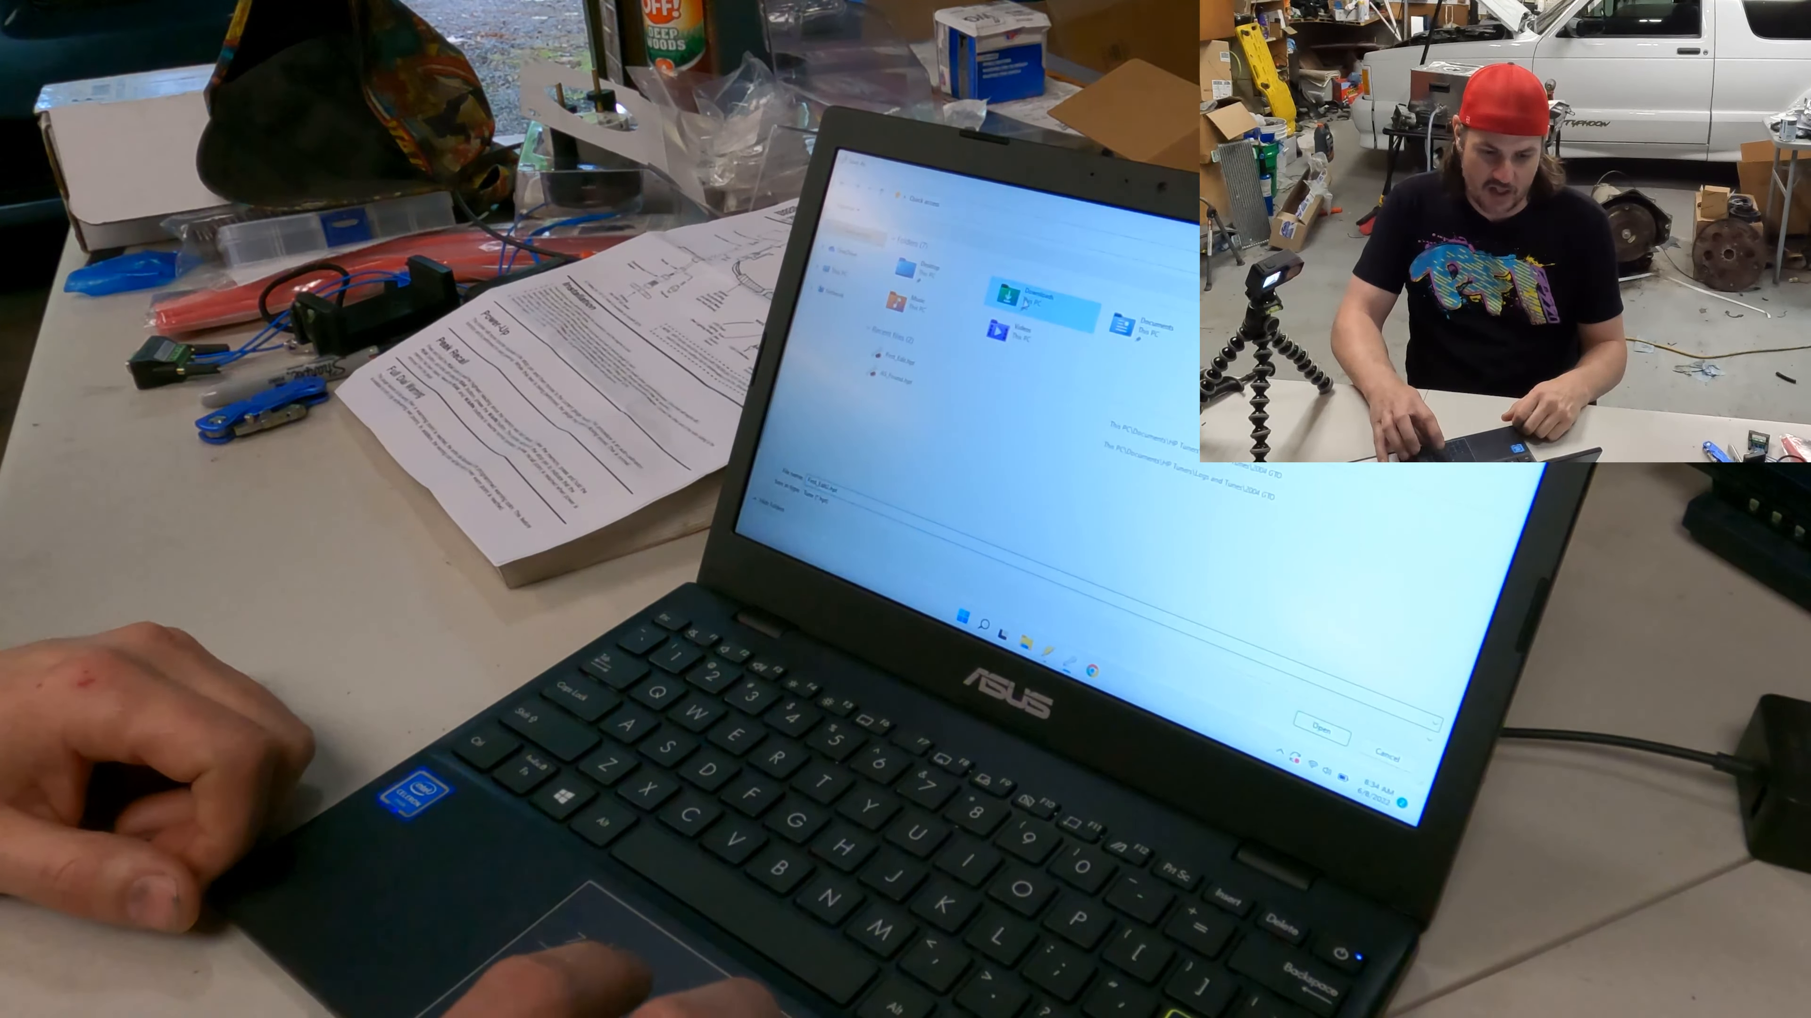
# - Cancel the Open file browser to return to the start page with the warning and recent files
pyautogui.click(1311, 731)
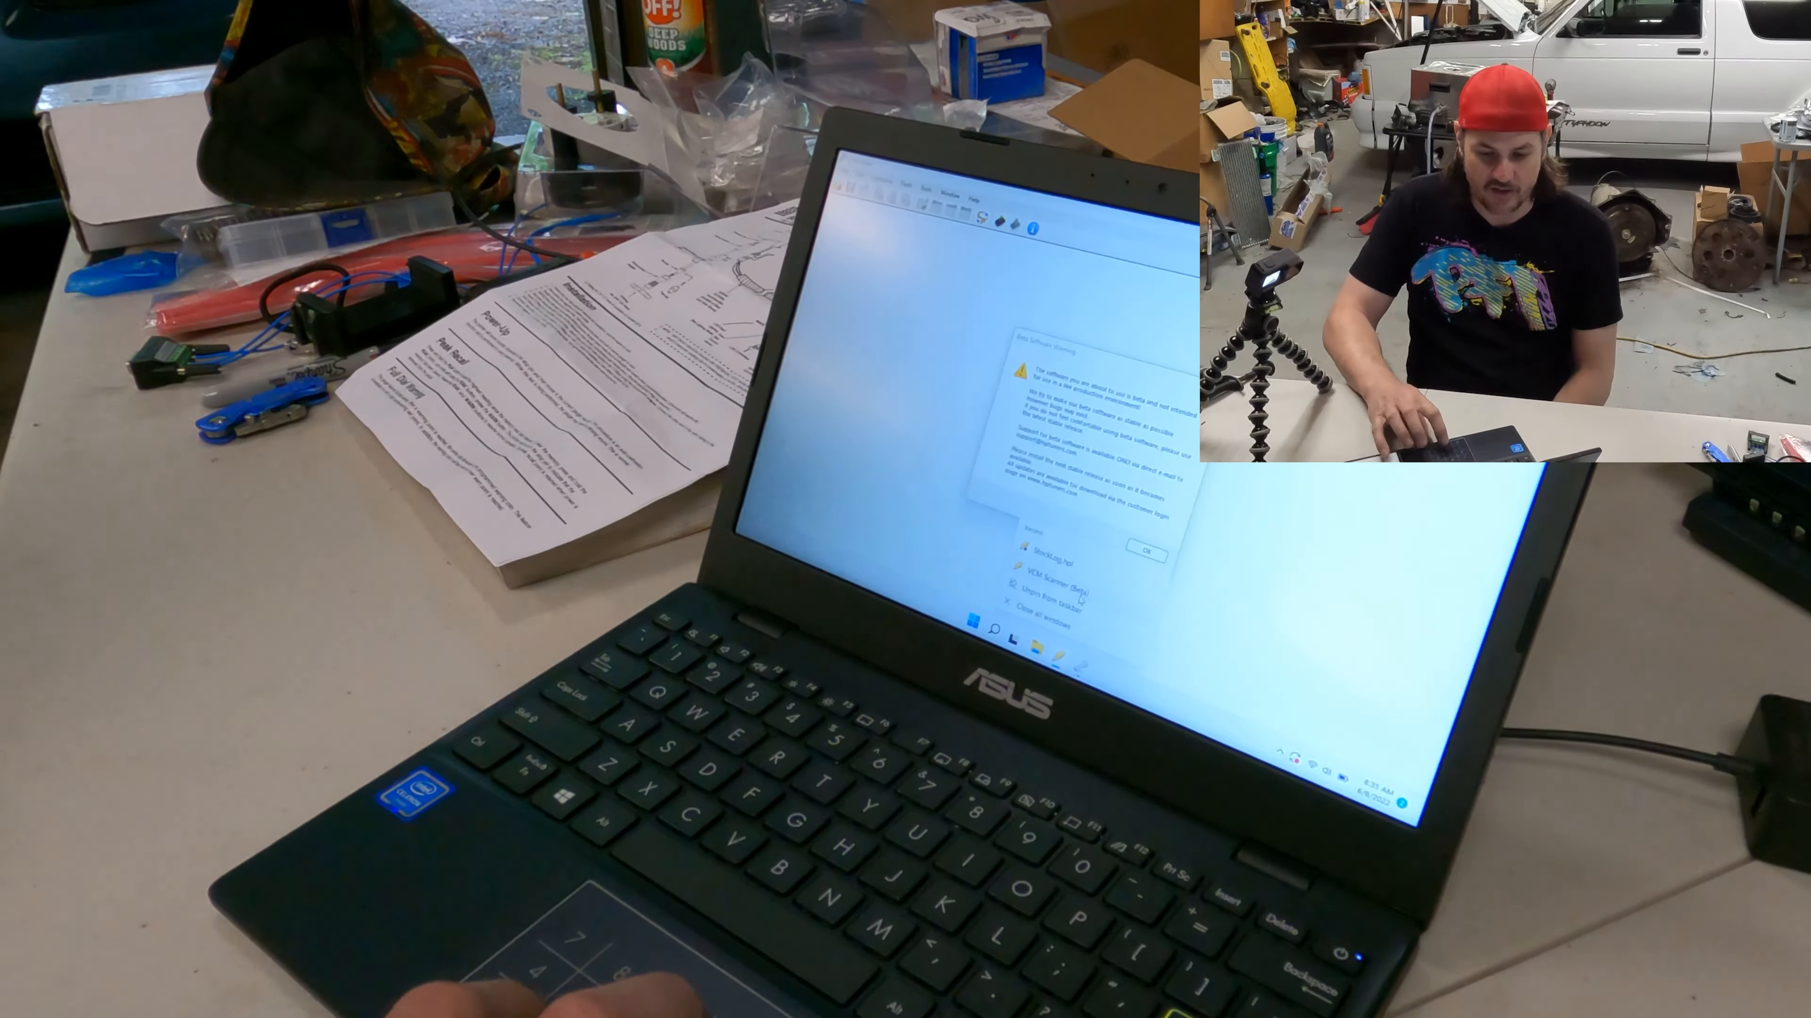
# - Accept the software warning so the HP Tuners splash logo loads full-window
pyautogui.click(1144, 556)
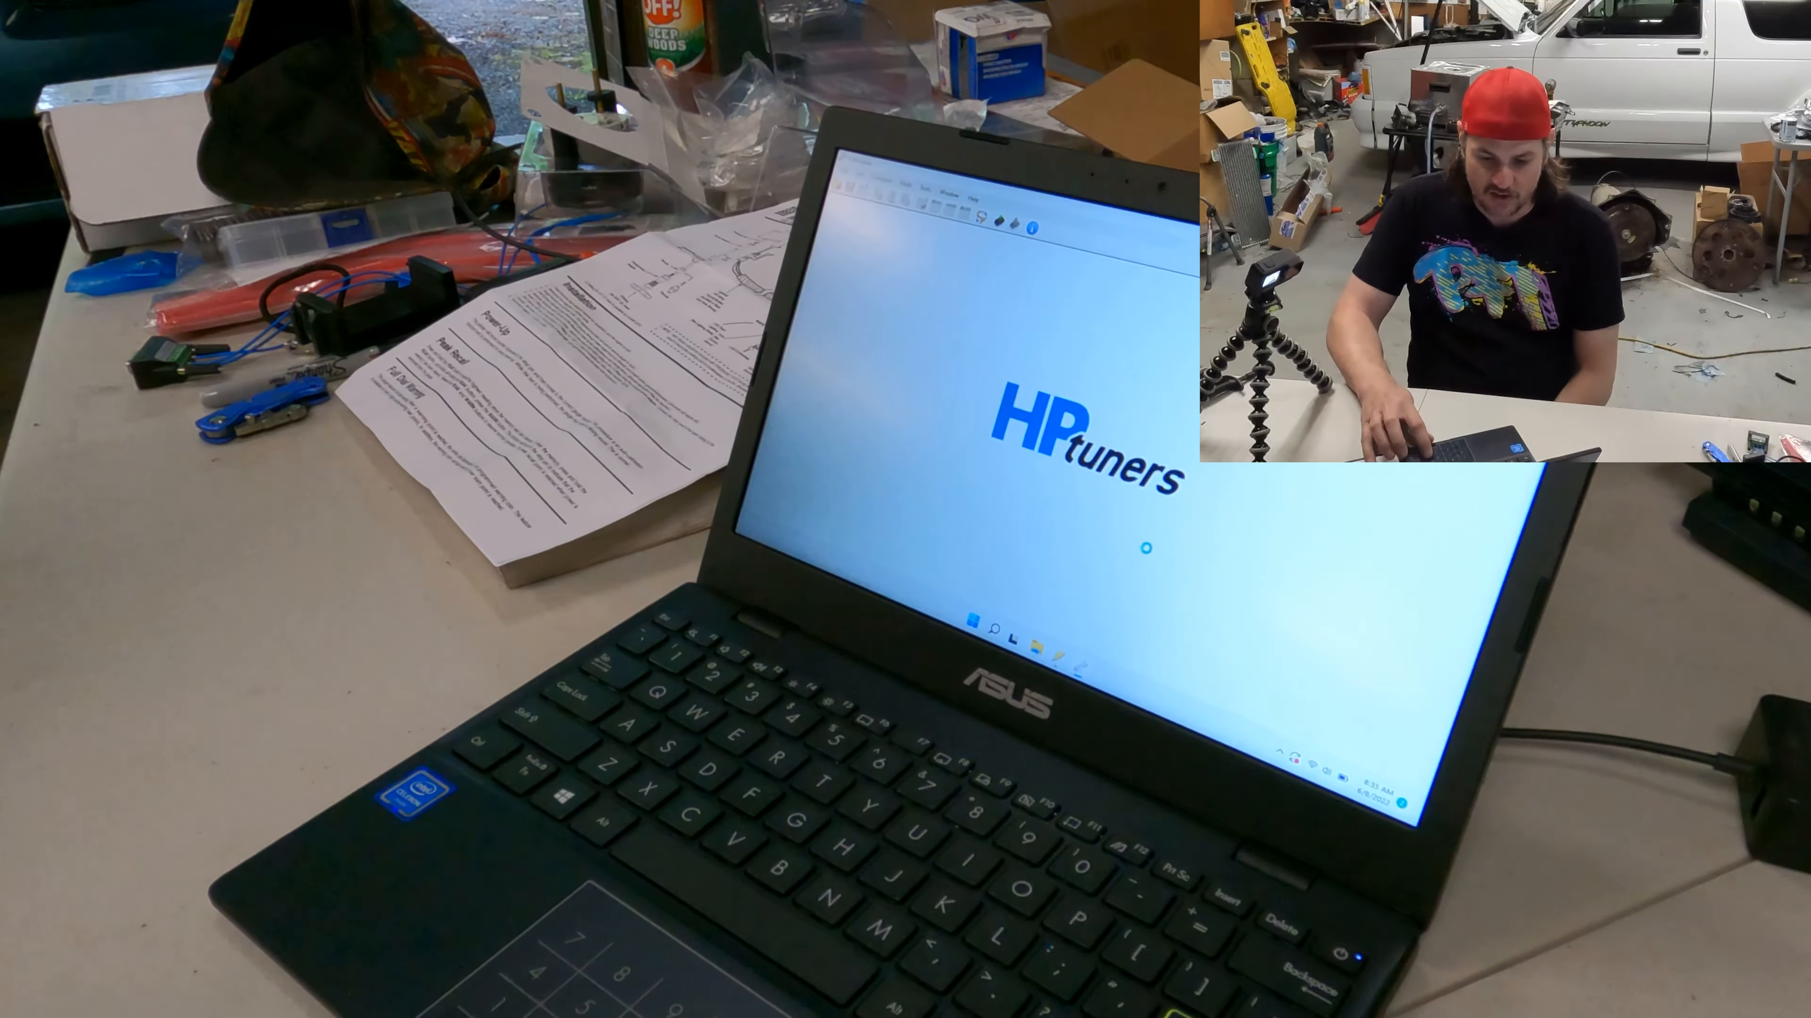